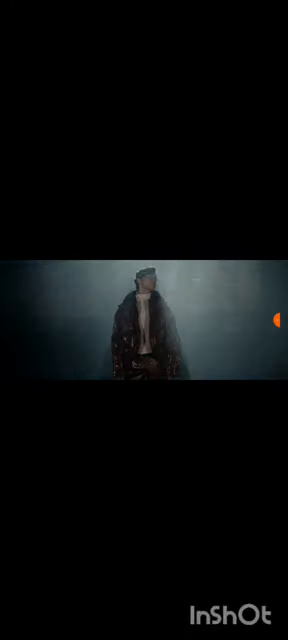
# Reveal the player controls and title over the playing 'Headphones and I' video.
pyautogui.click(144, 320)
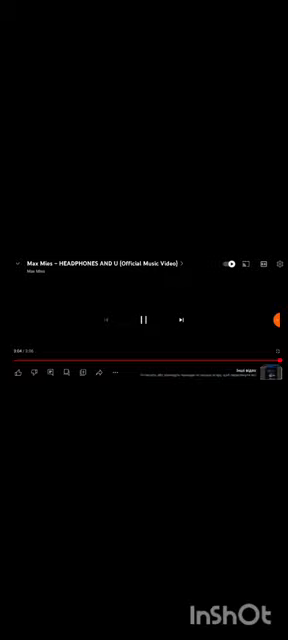